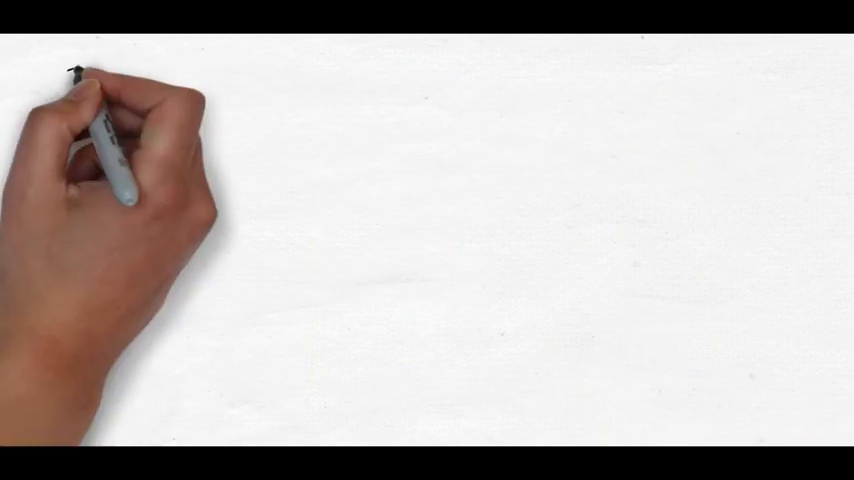
text(>40,000 FARMERS)
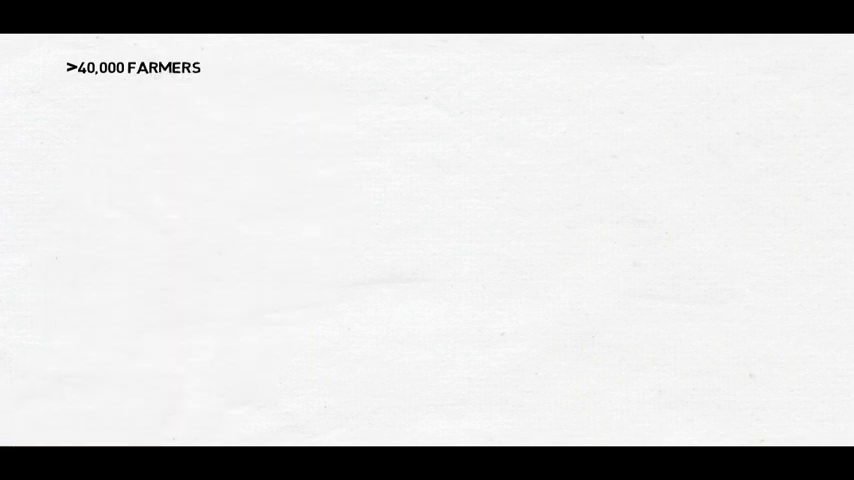